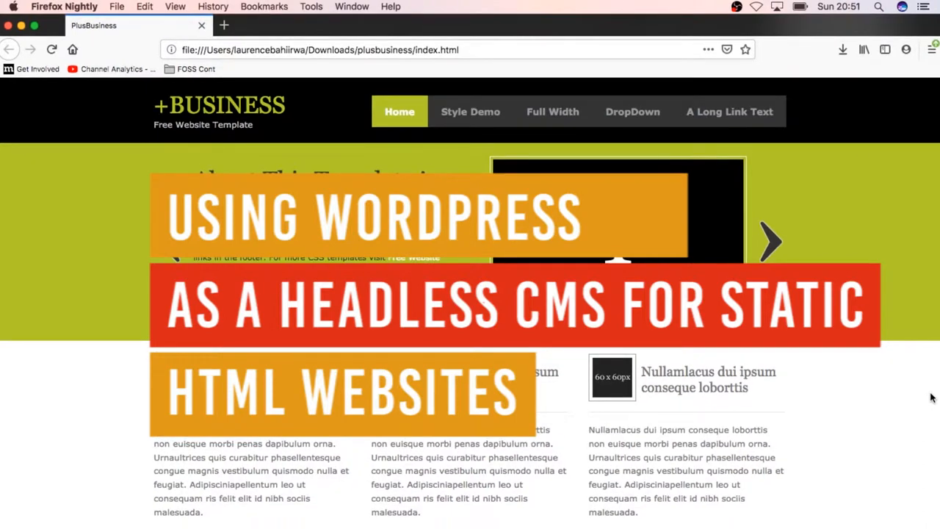
Bring up the free-css.com PlusBusiness template listing with its Download and Live Demo buttons.
click(769, 242)
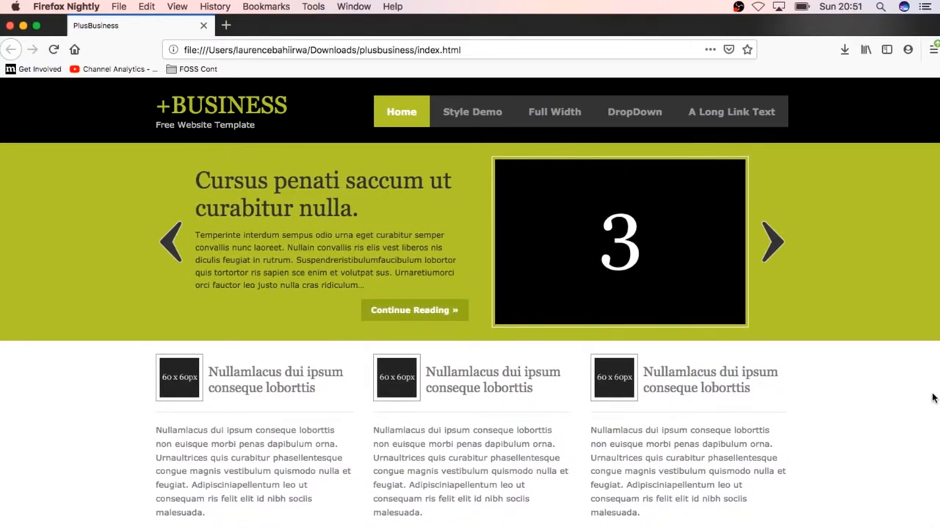
mouse_move(324, 284)
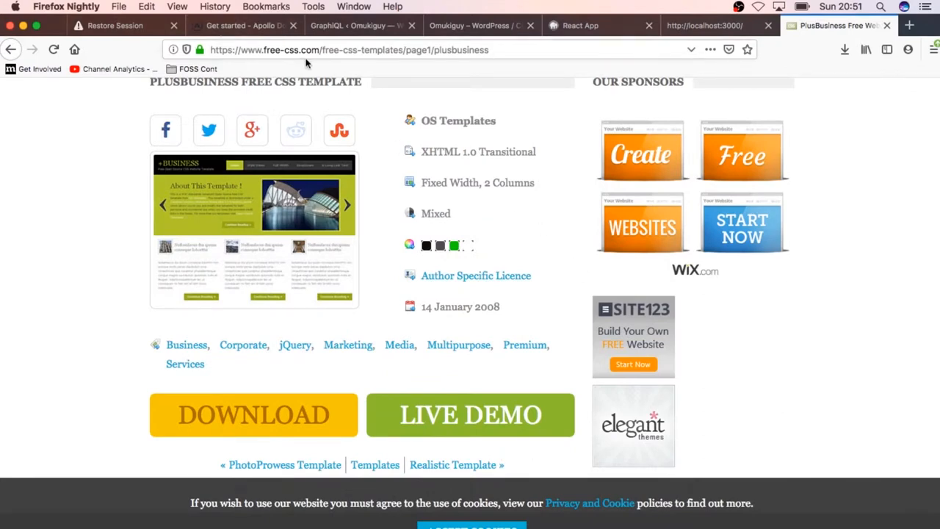
mouse_move(371, 417)
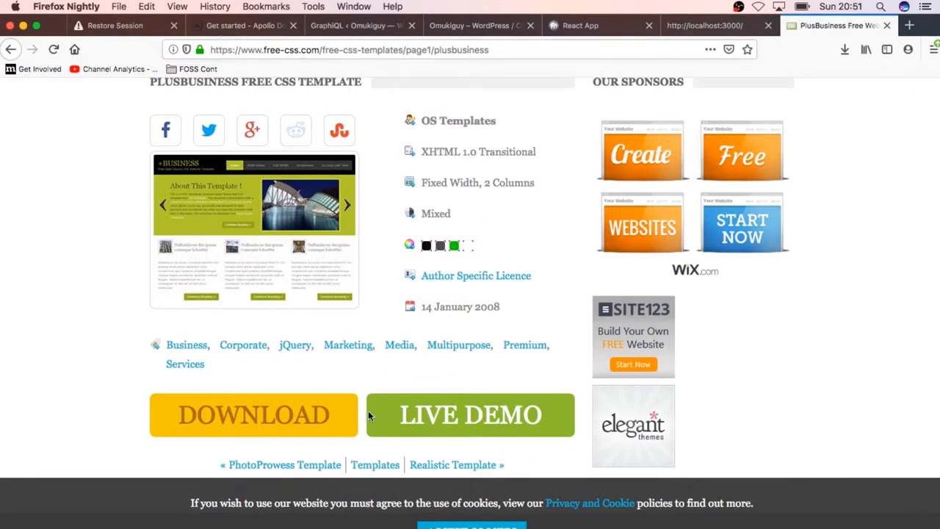
mouse_move(370, 416)
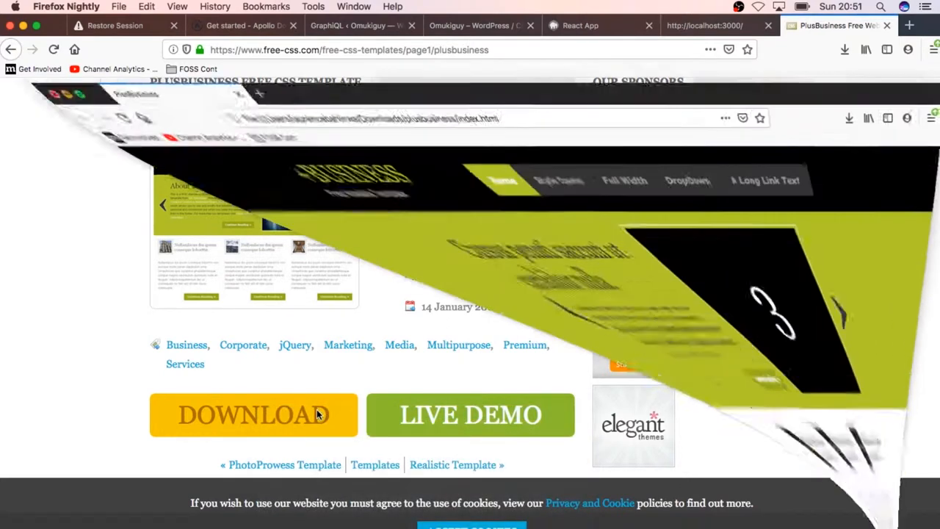
Cycle the local PlusBusiness template's slider through slides 1, 2 and 3 above its content boxes.
click(253, 414)
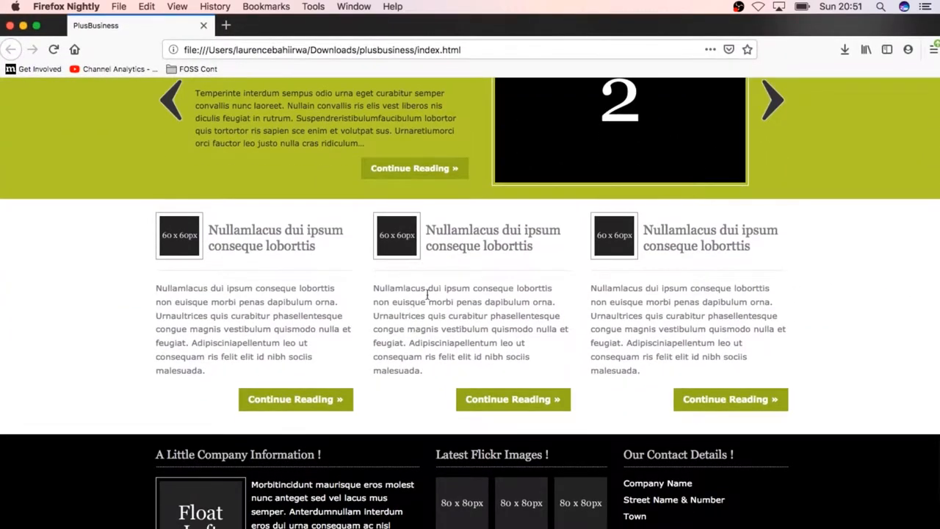
mouse_move(482, 261)
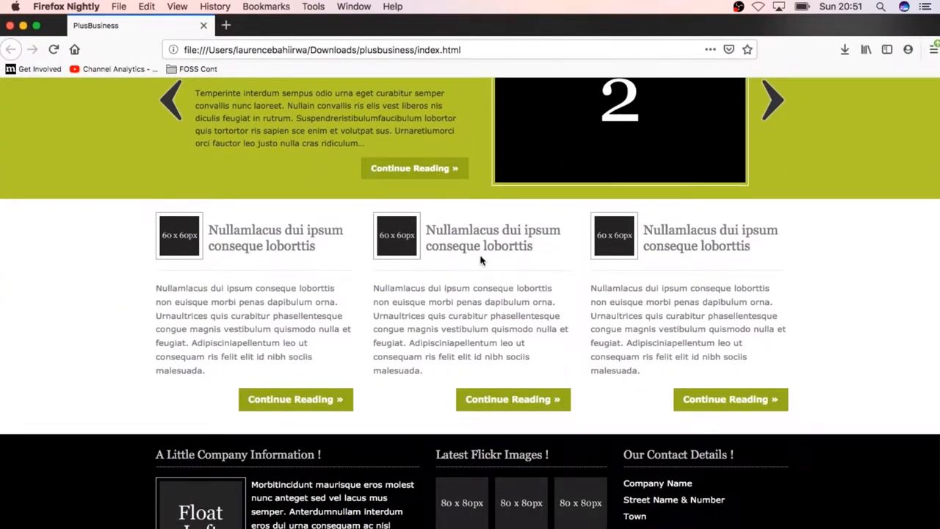
mouse_move(502, 238)
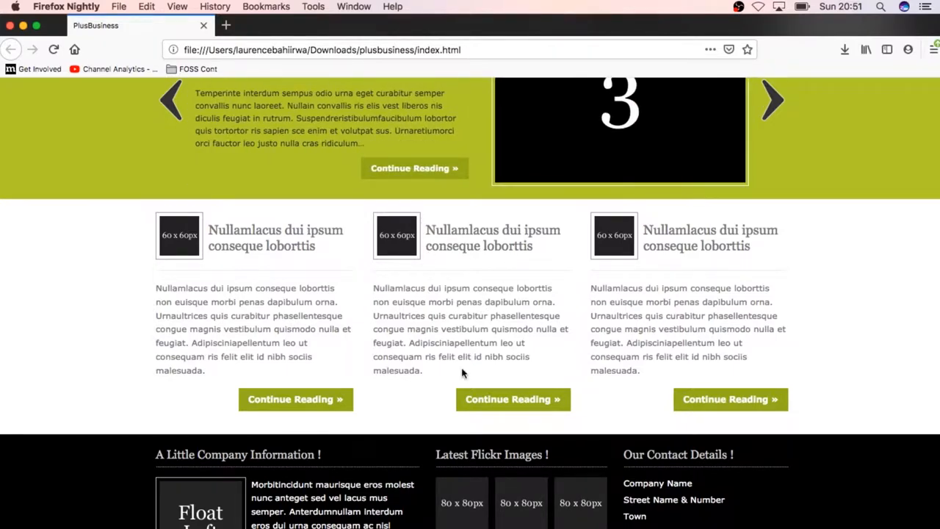
mouse_move(505, 282)
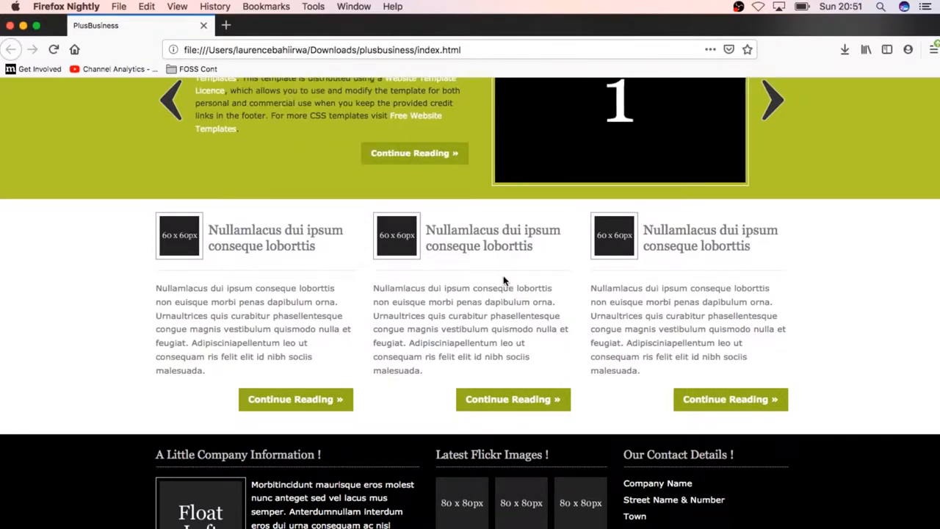
click(773, 100)
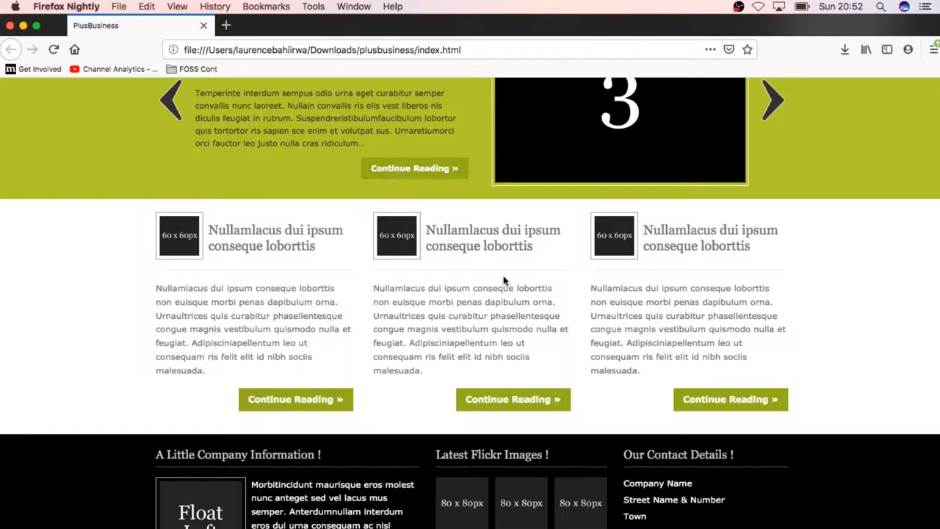
click(773, 99)
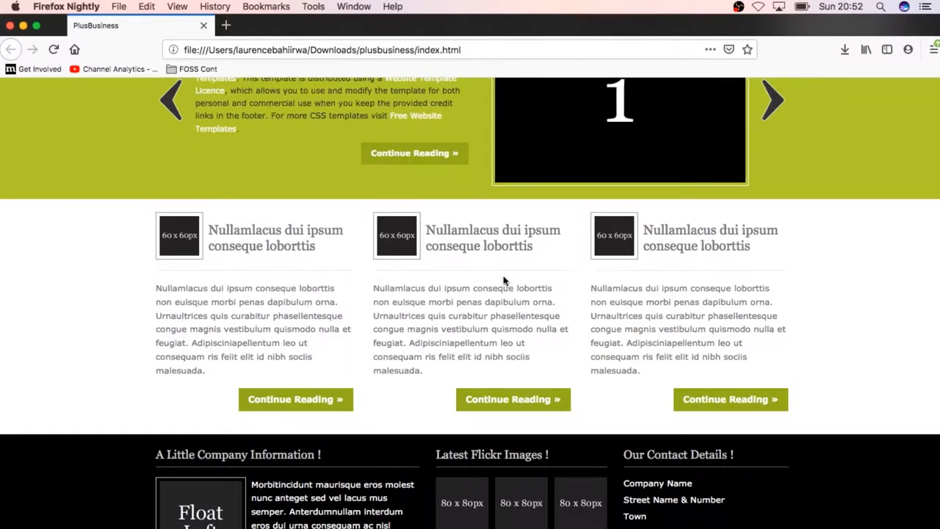
click(772, 100)
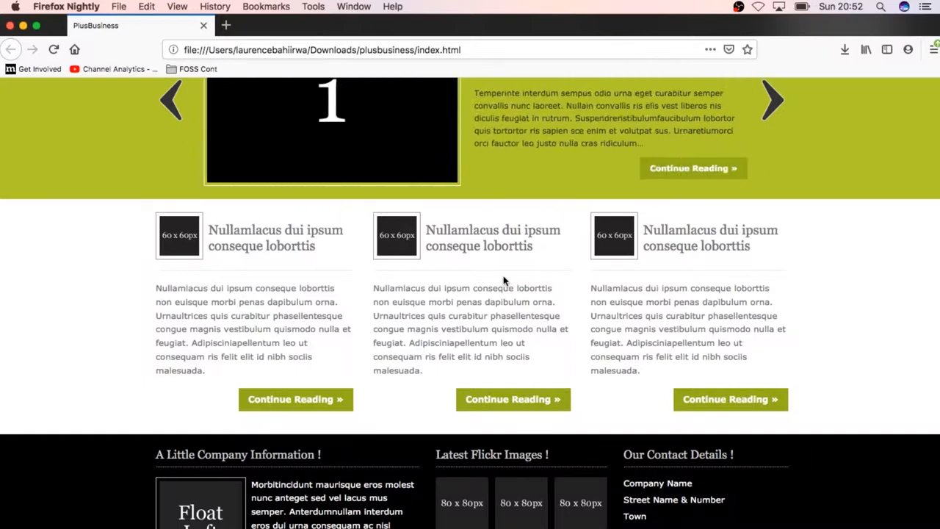
click(771, 100)
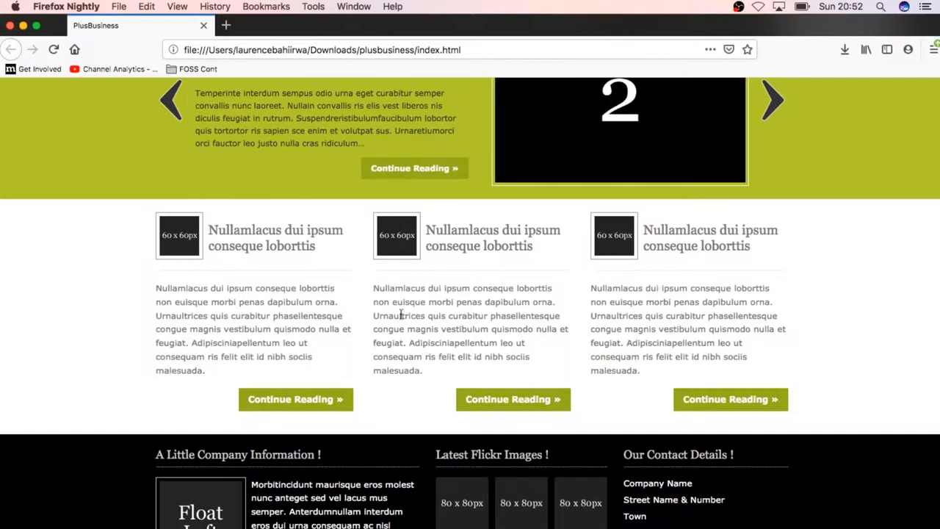
mouse_move(476, 288)
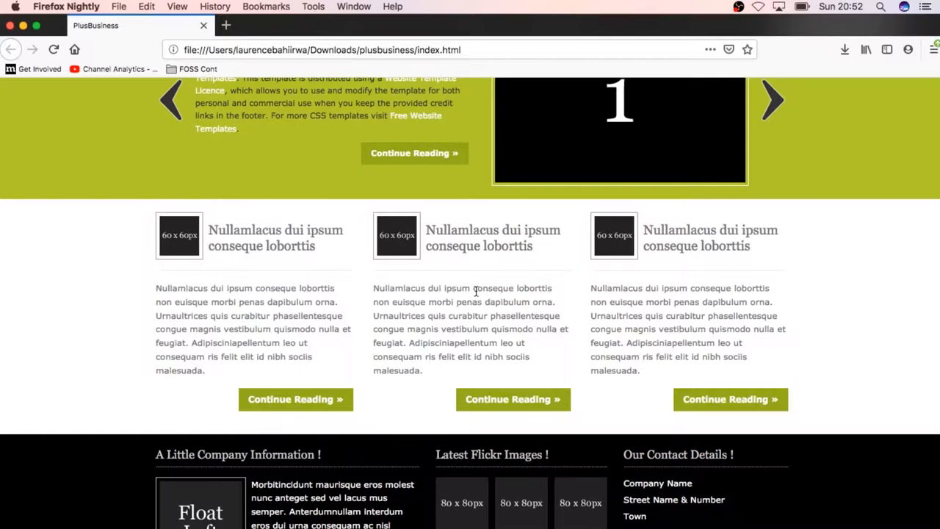
click(773, 100)
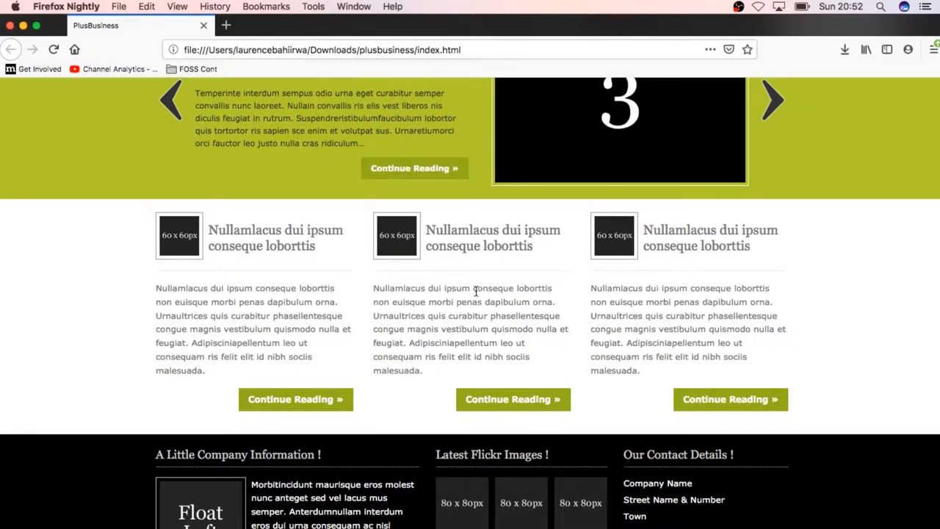
mouse_move(350, 316)
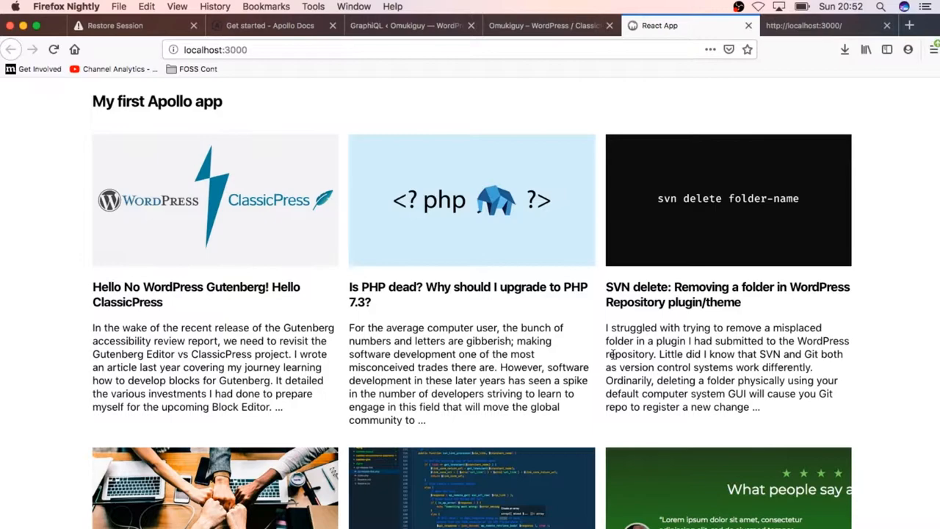
mouse_move(867, 308)
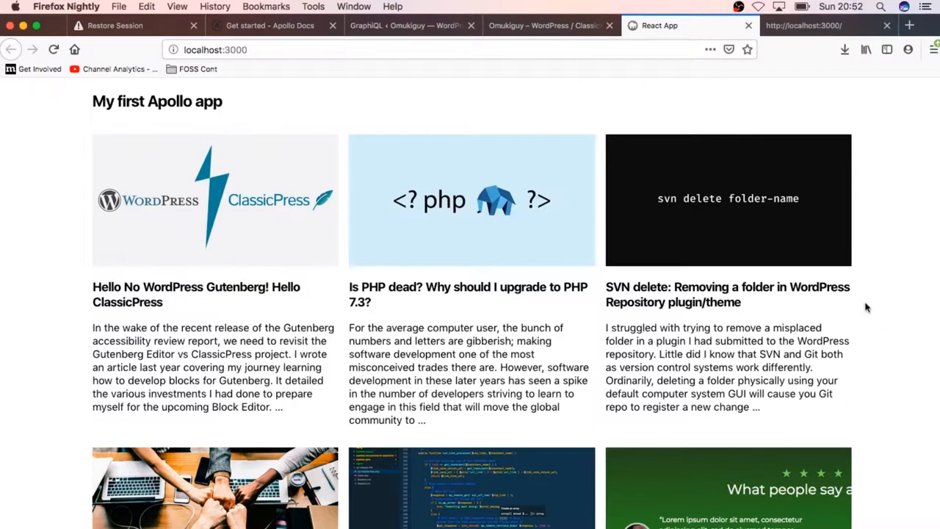
Review the React app's post grid, then bring up the Omukiguy WordPress site listing the same posts.
scroll(down, 3)
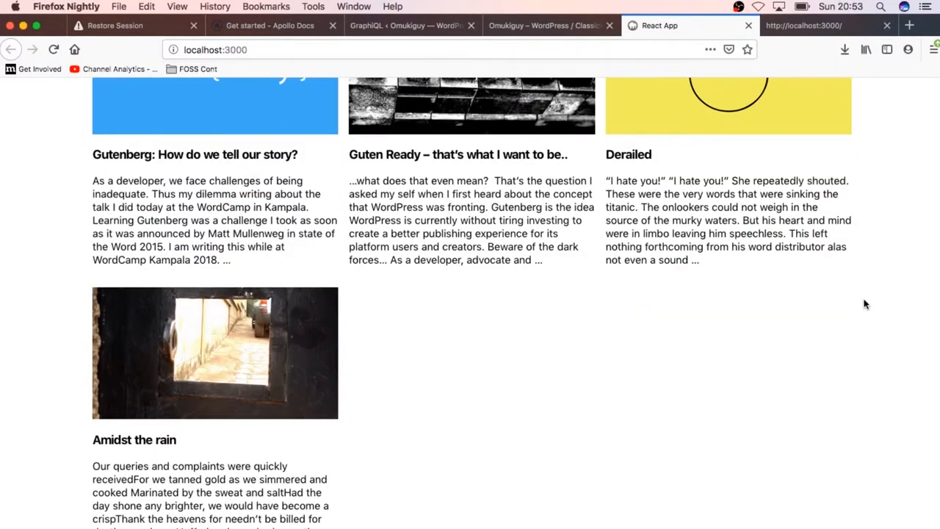
scroll(up, 3)
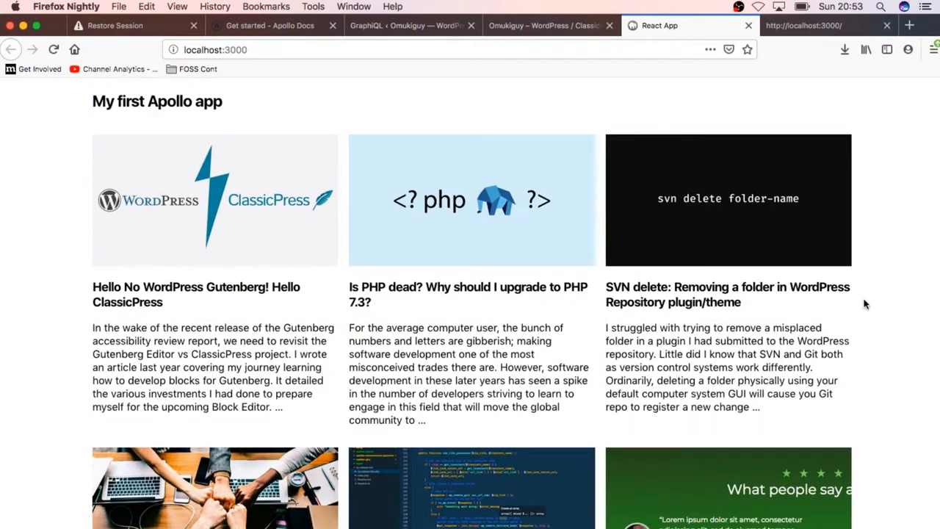
mouse_move(858, 303)
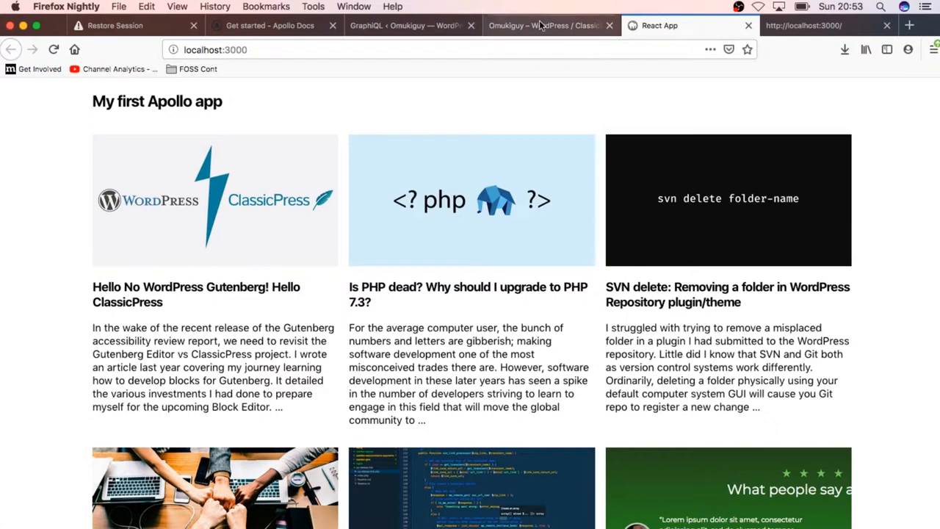
click(543, 25)
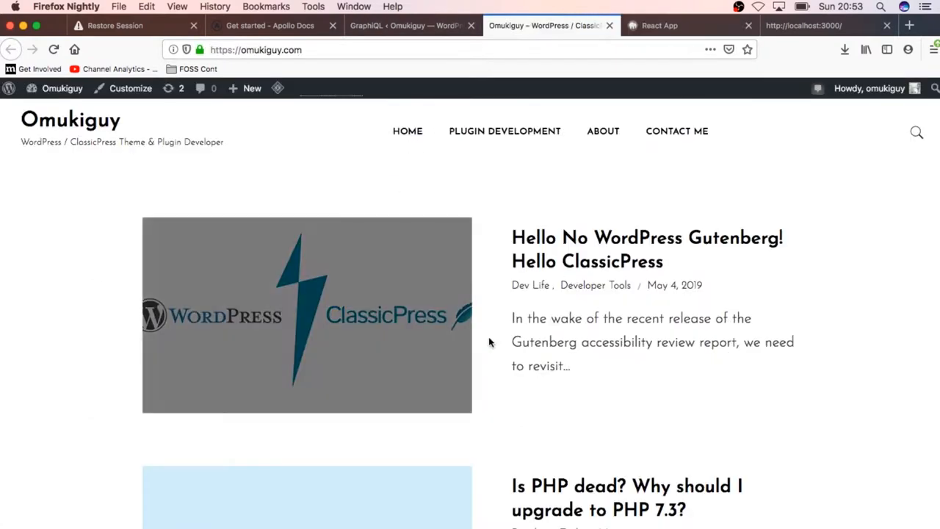
Browse the omukiguy.com blog posts down to pagination, then return to the React app at localhost:3000.
scroll(down, 3)
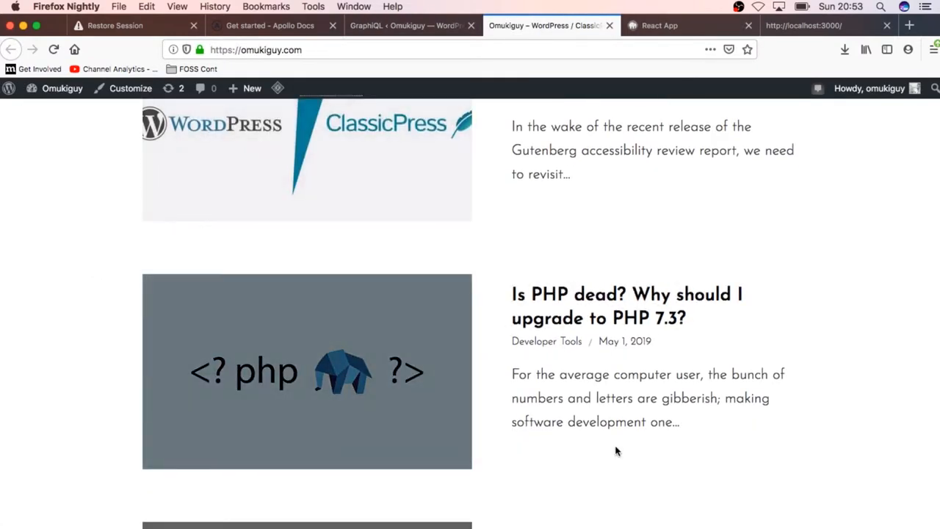
scroll(down, 3)
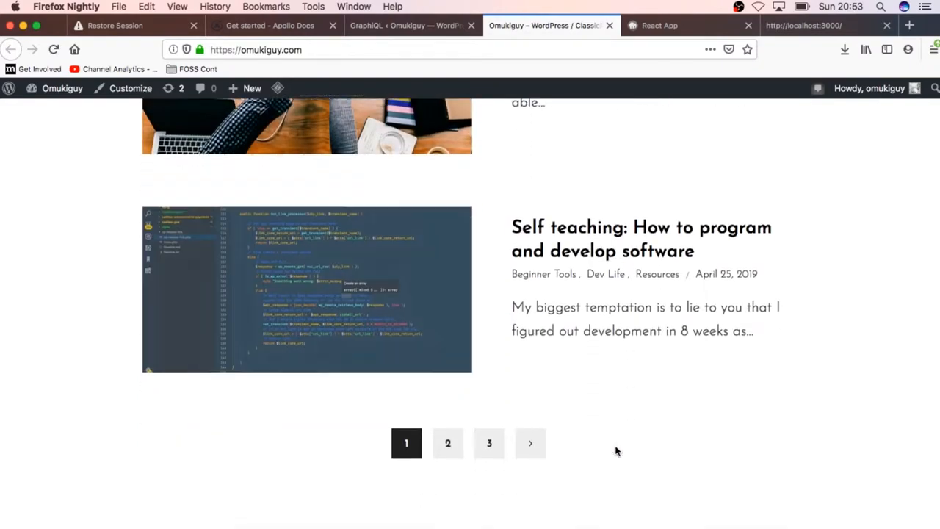
scroll(down, 3)
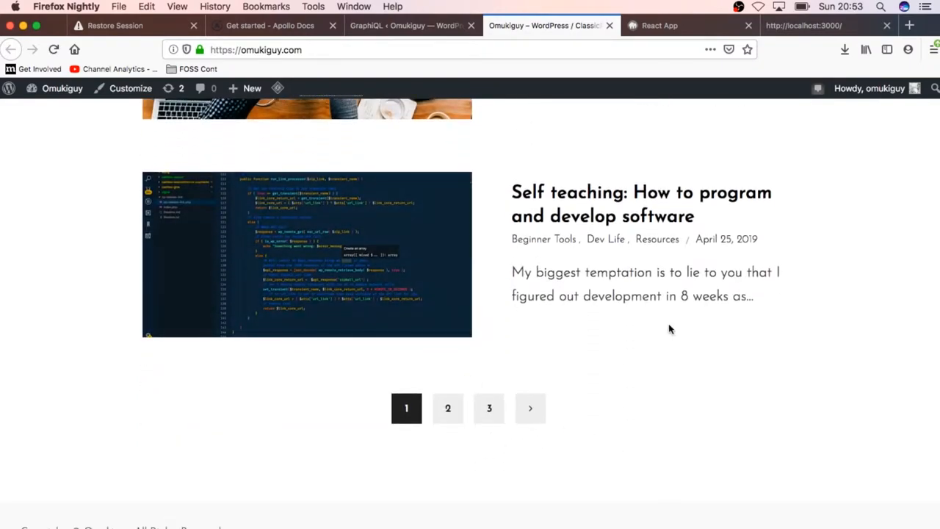
scroll(up, 3)
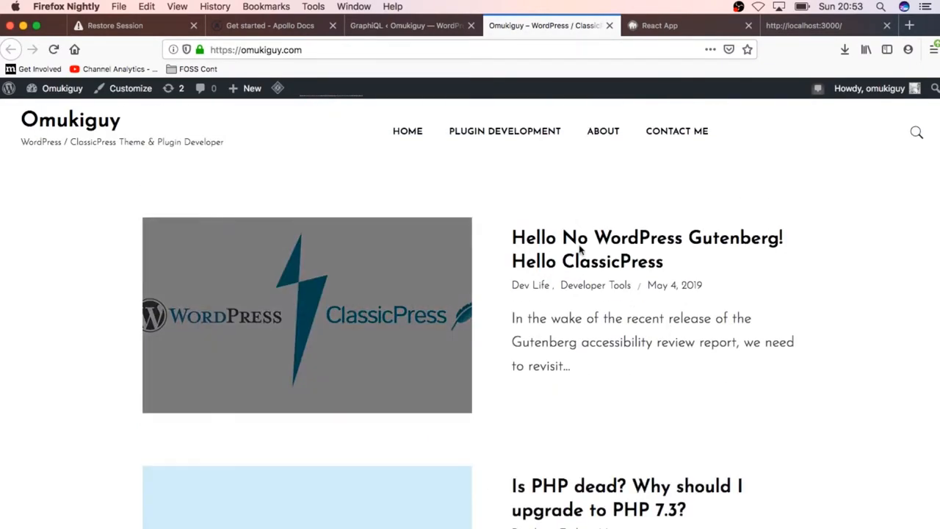
click(658, 25)
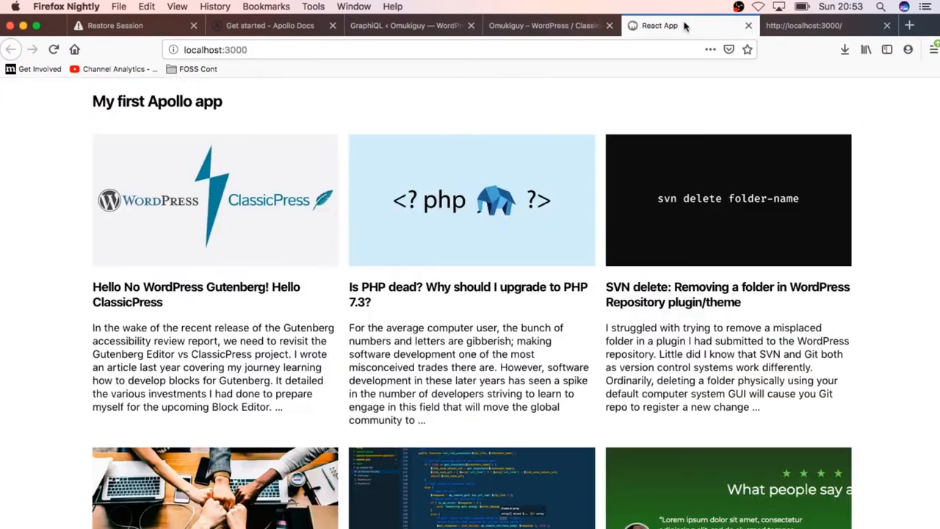
mouse_move(529, 320)
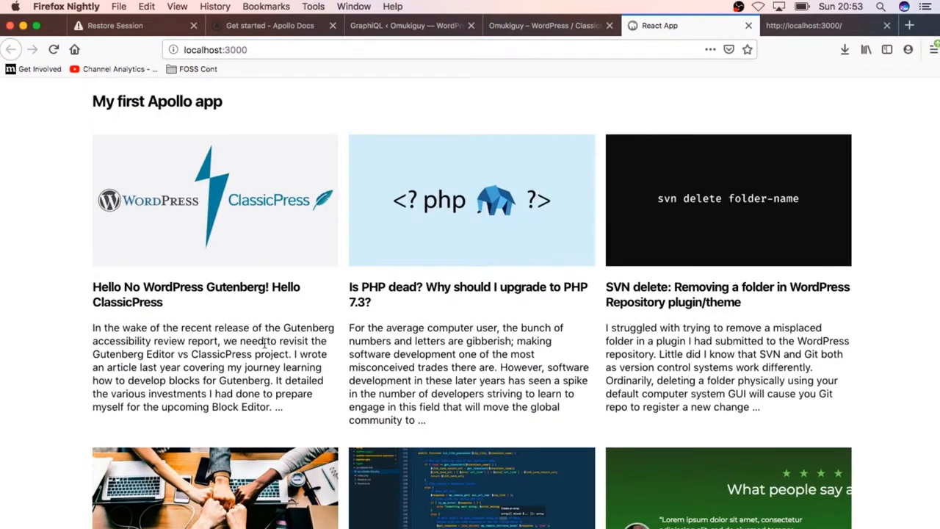
Scroll down the Apollo app's post grid at localhost:3000.
scroll(down, 3)
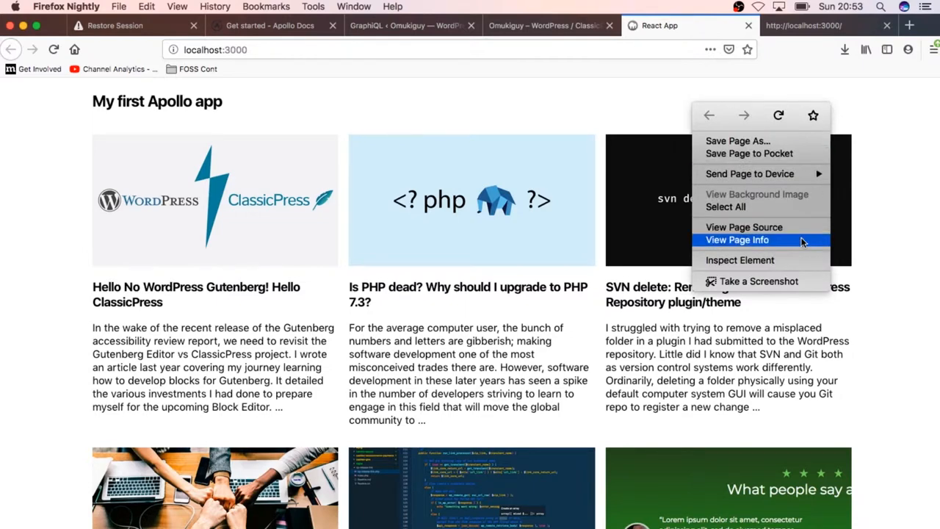
click(737, 240)
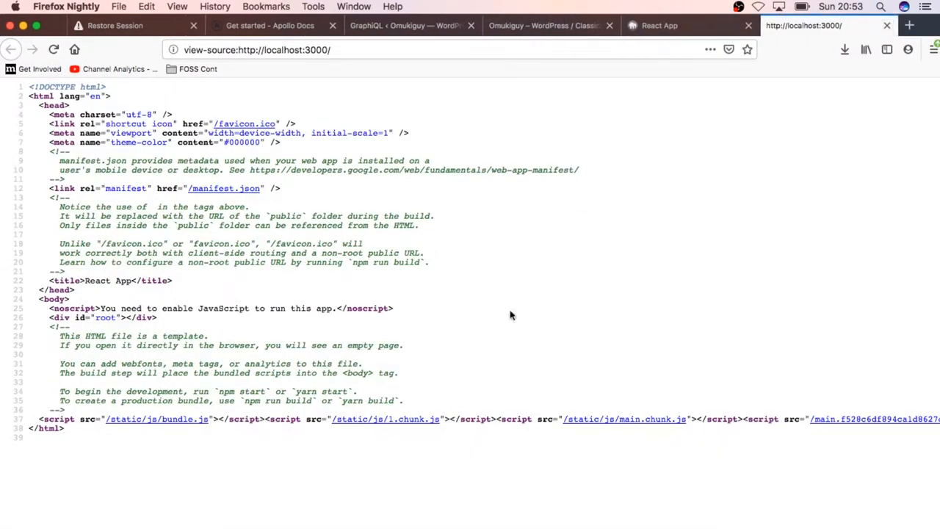
mouse_move(47, 121)
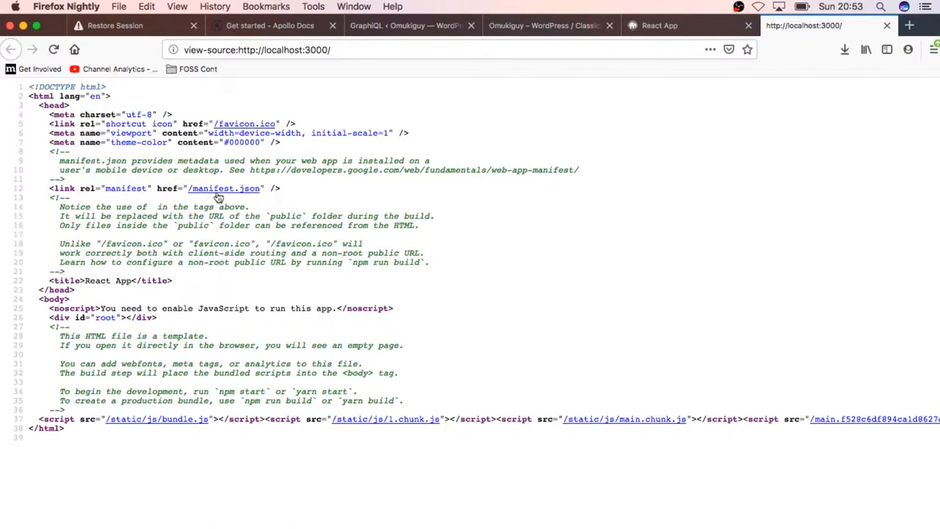
mouse_move(238, 366)
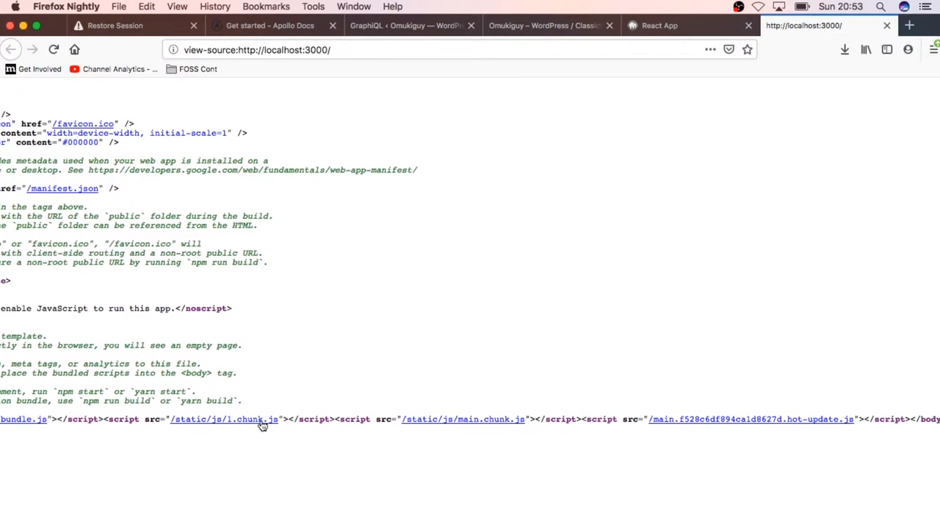
mouse_move(646, 444)
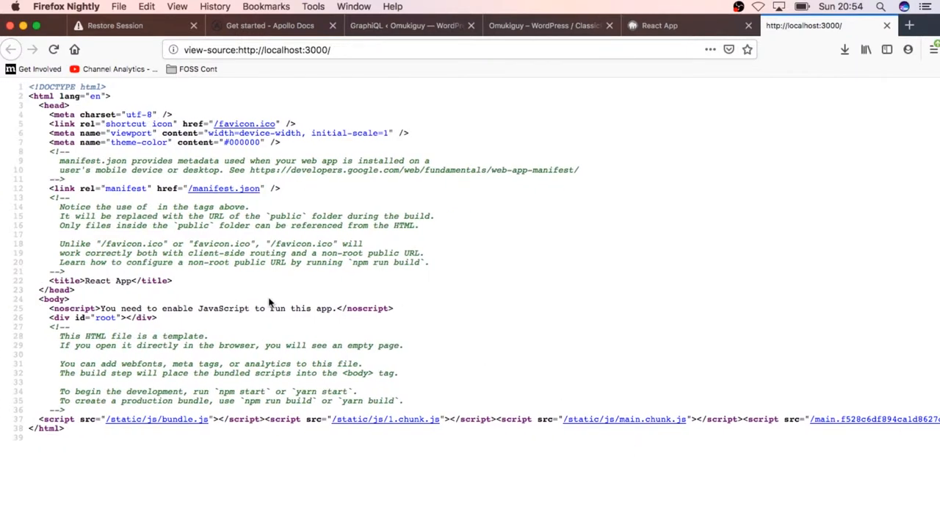
mouse_move(394, 334)
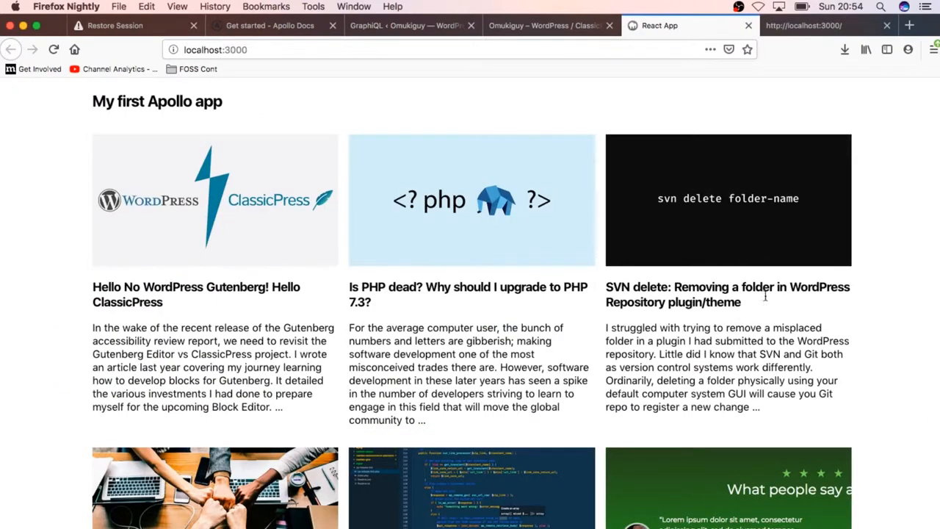
mouse_move(679, 249)
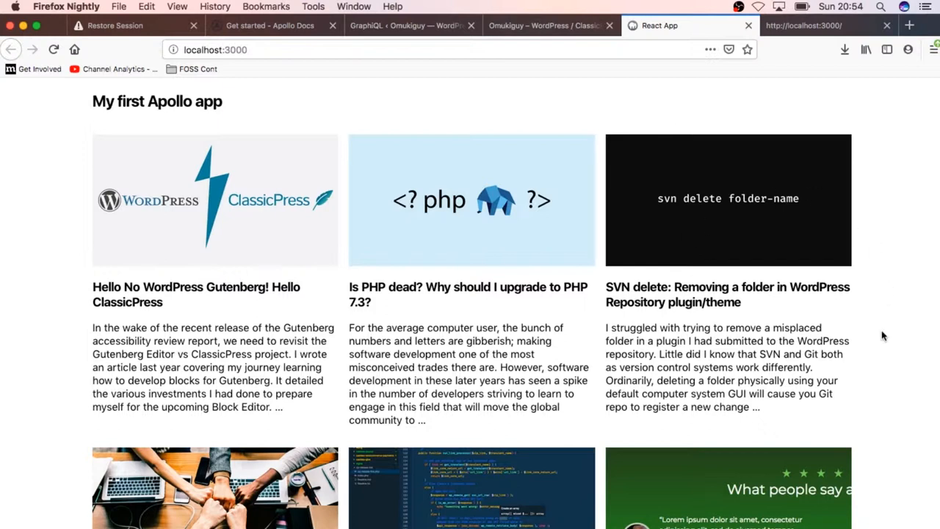
mouse_move(731, 293)
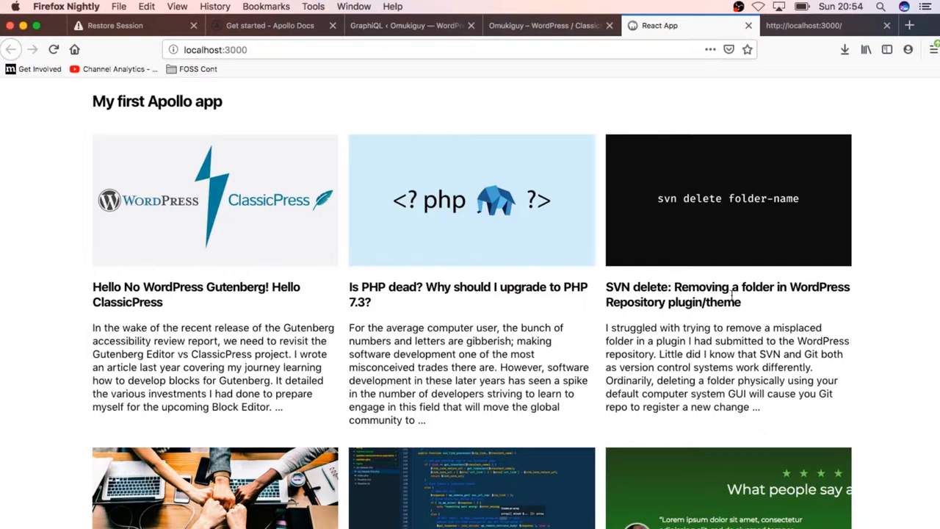
Bring up the page's context menu over the SVN delete post's excerpt.
right_click(735, 308)
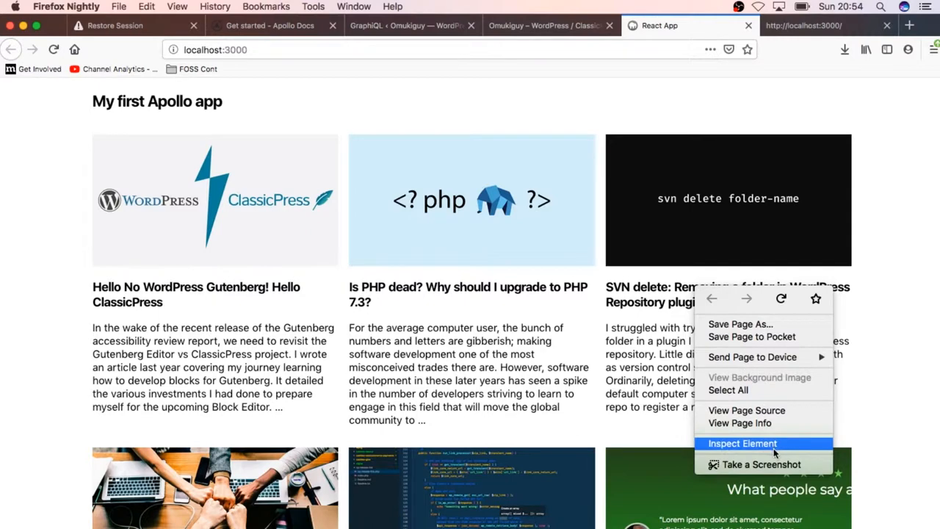
Inspect the SVN post's excerpt and expand its item div to reveal the grid-block markup and paragraph.
click(742, 443)
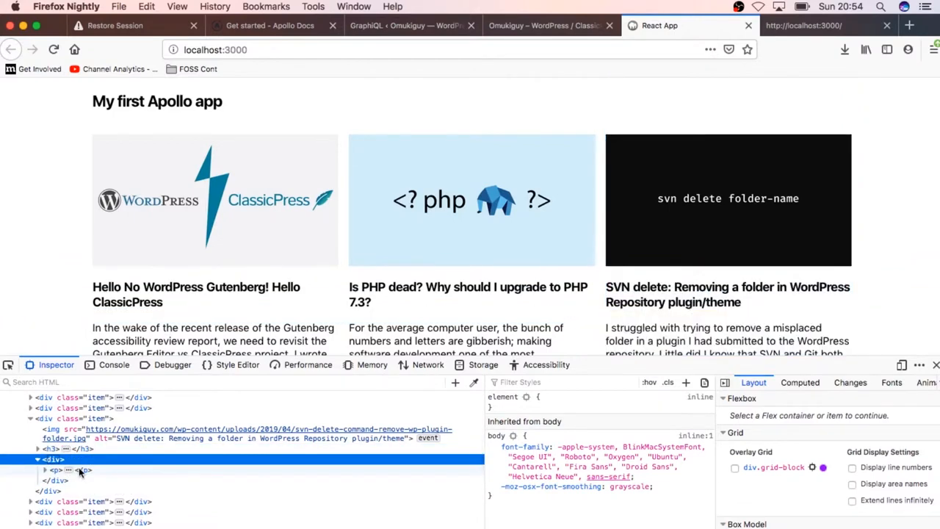
click(45, 471)
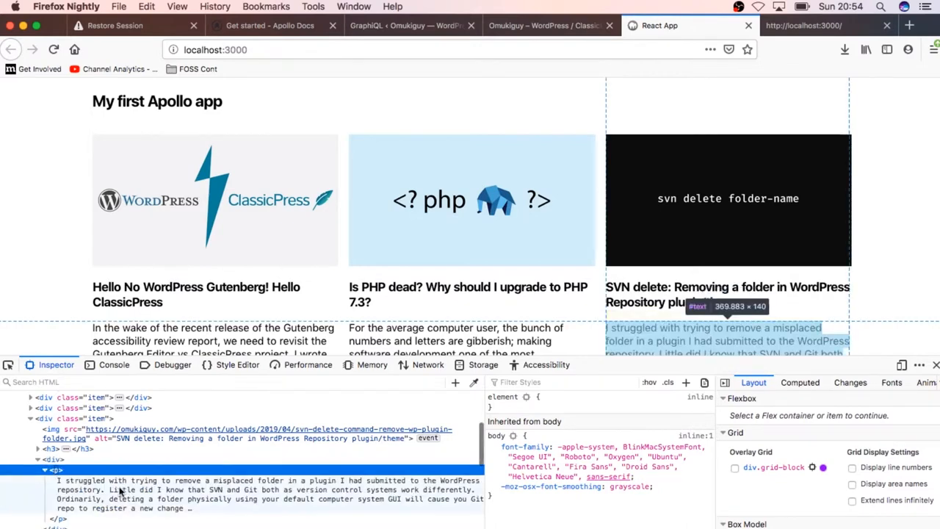
mouse_move(144, 433)
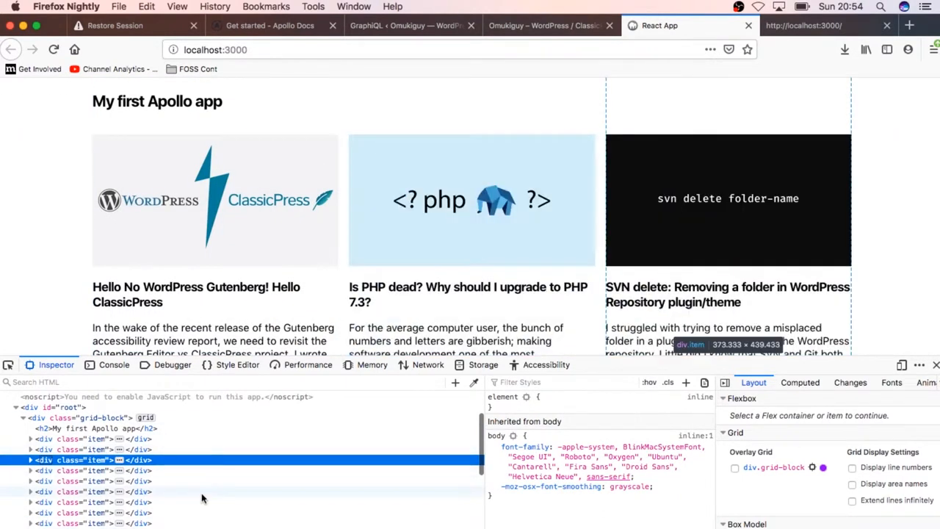
scroll(down, 3)
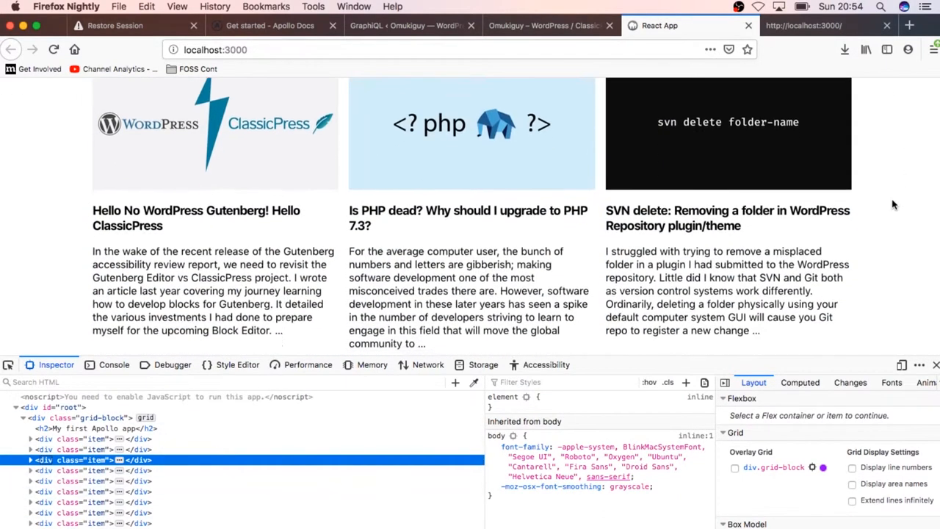
Scroll down through the full Apollo post grid and back to the top with the Inspector closed.
scroll(down, 3)
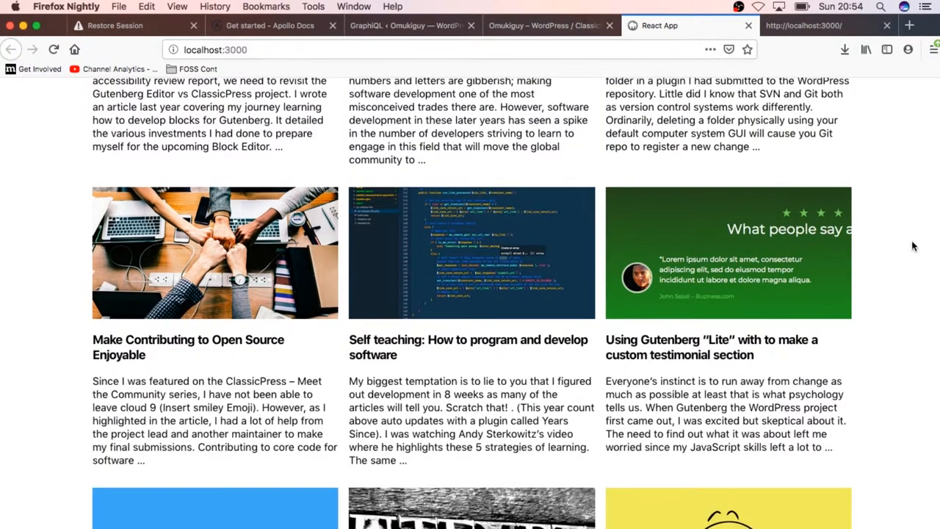
scroll(down, 3)
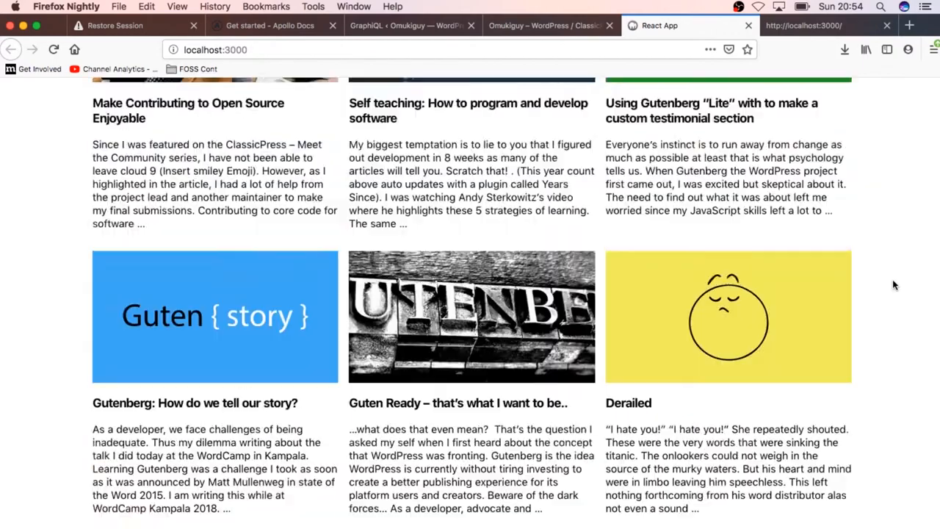
scroll(up, 3)
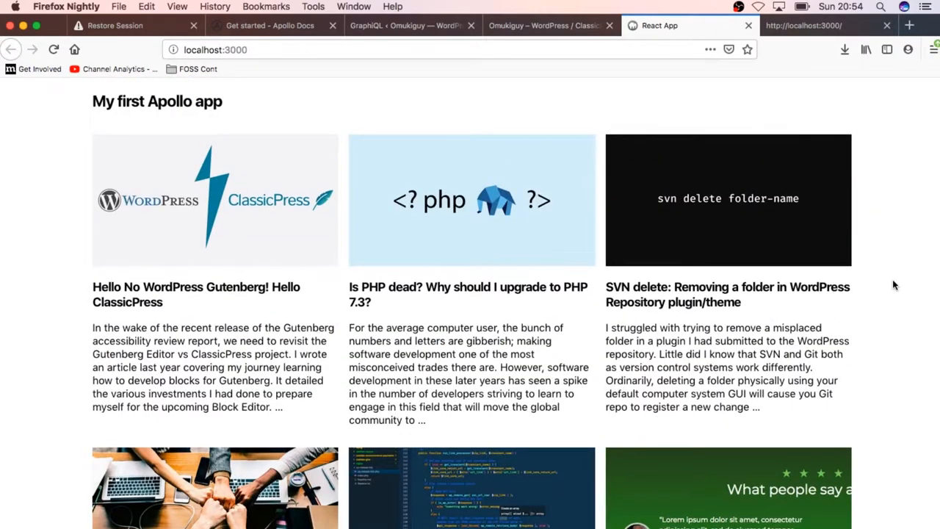